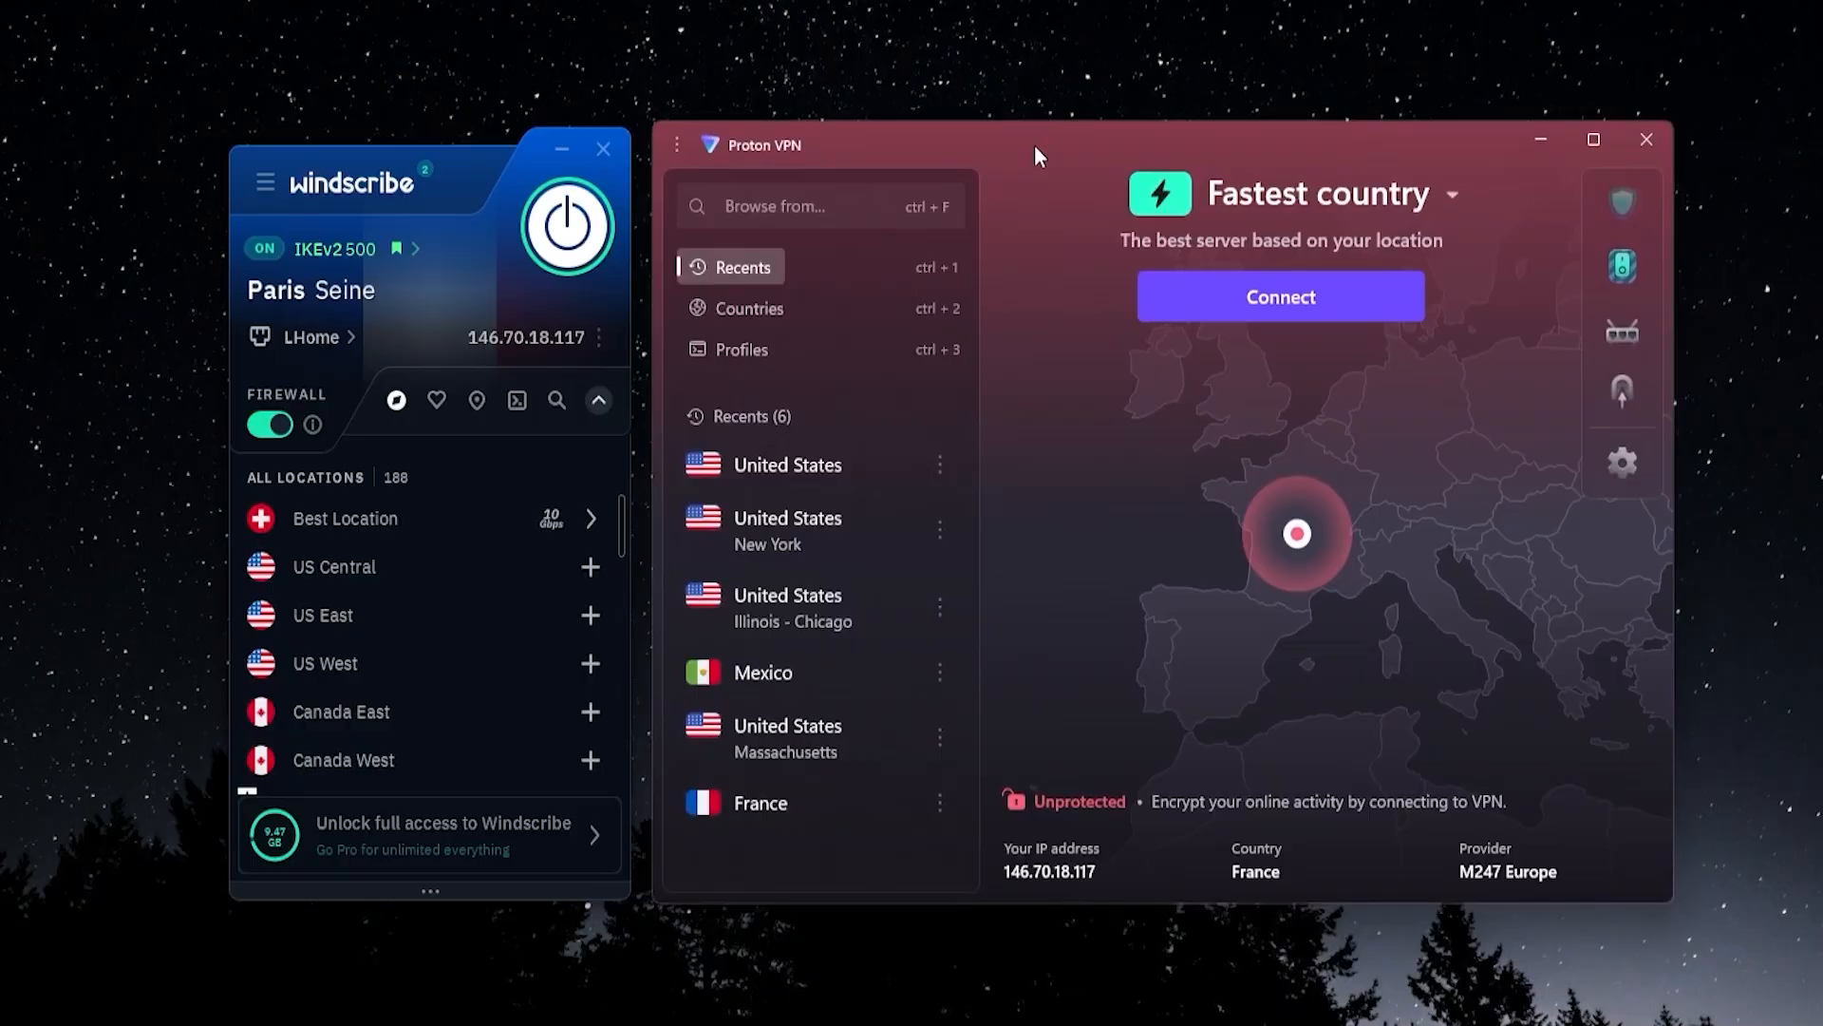
mouse_move(1038, 380)
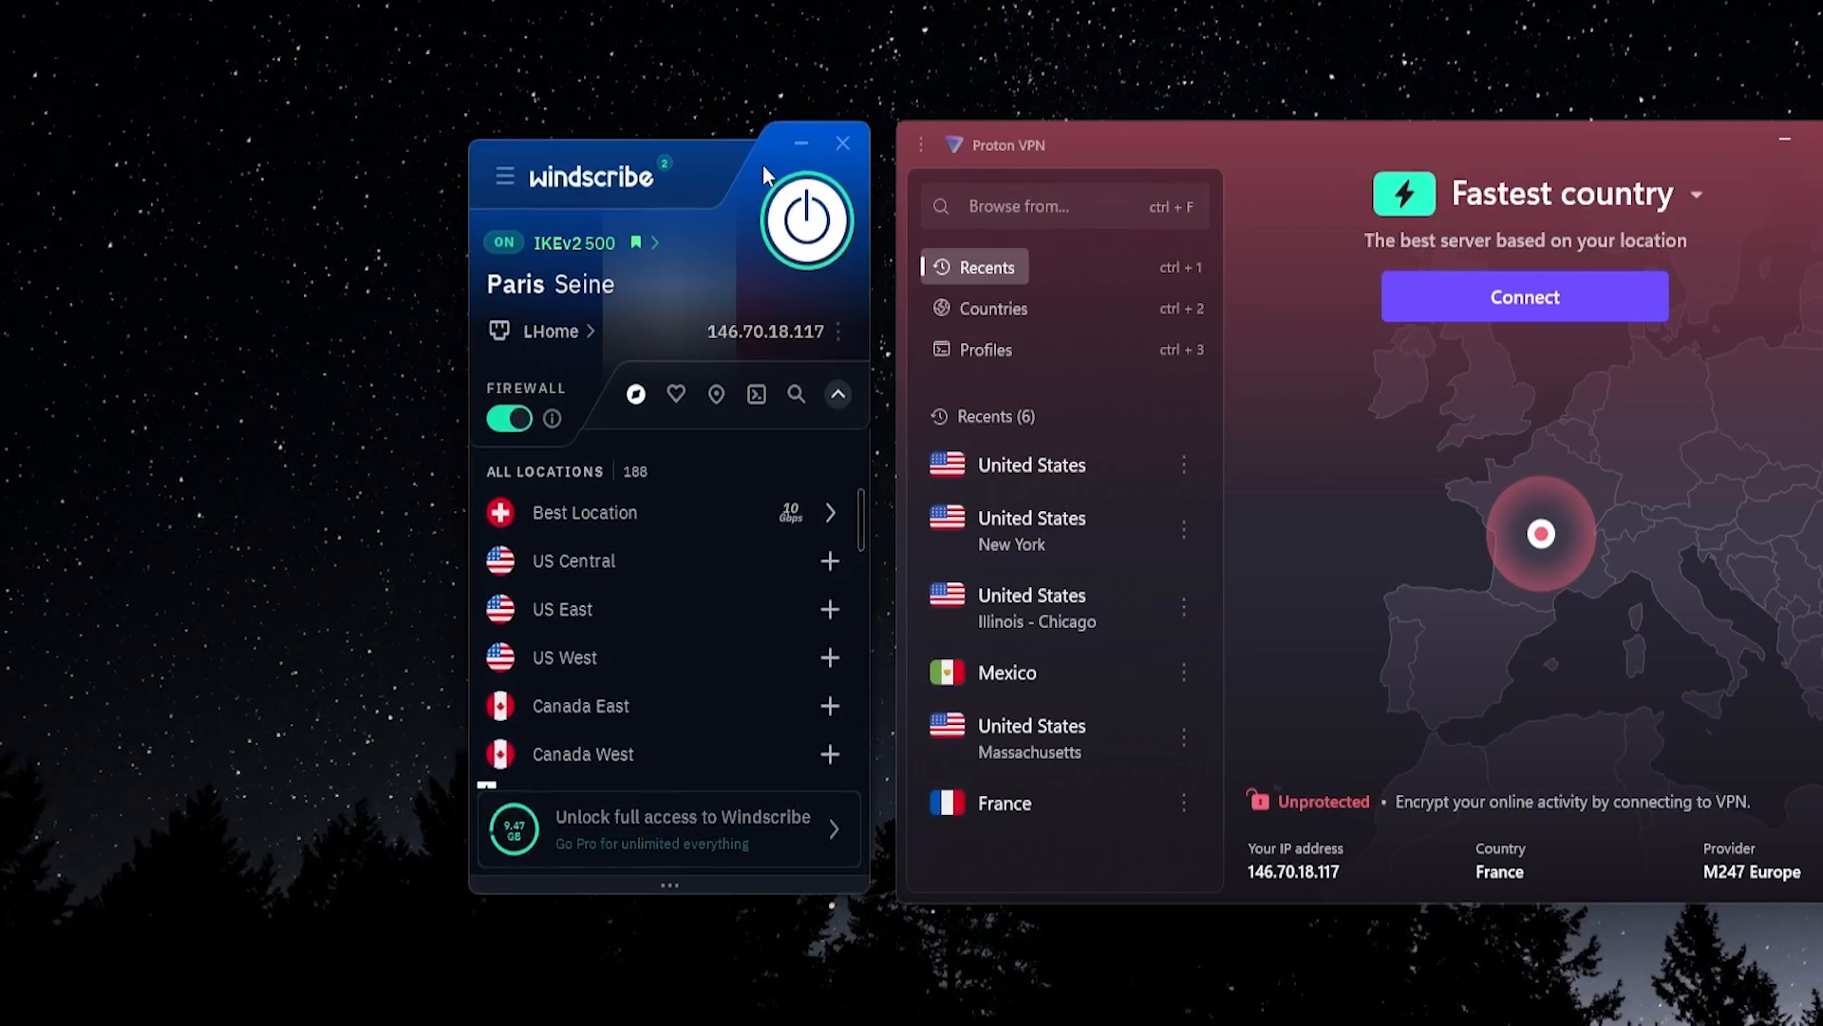
mouse_move(265, 722)
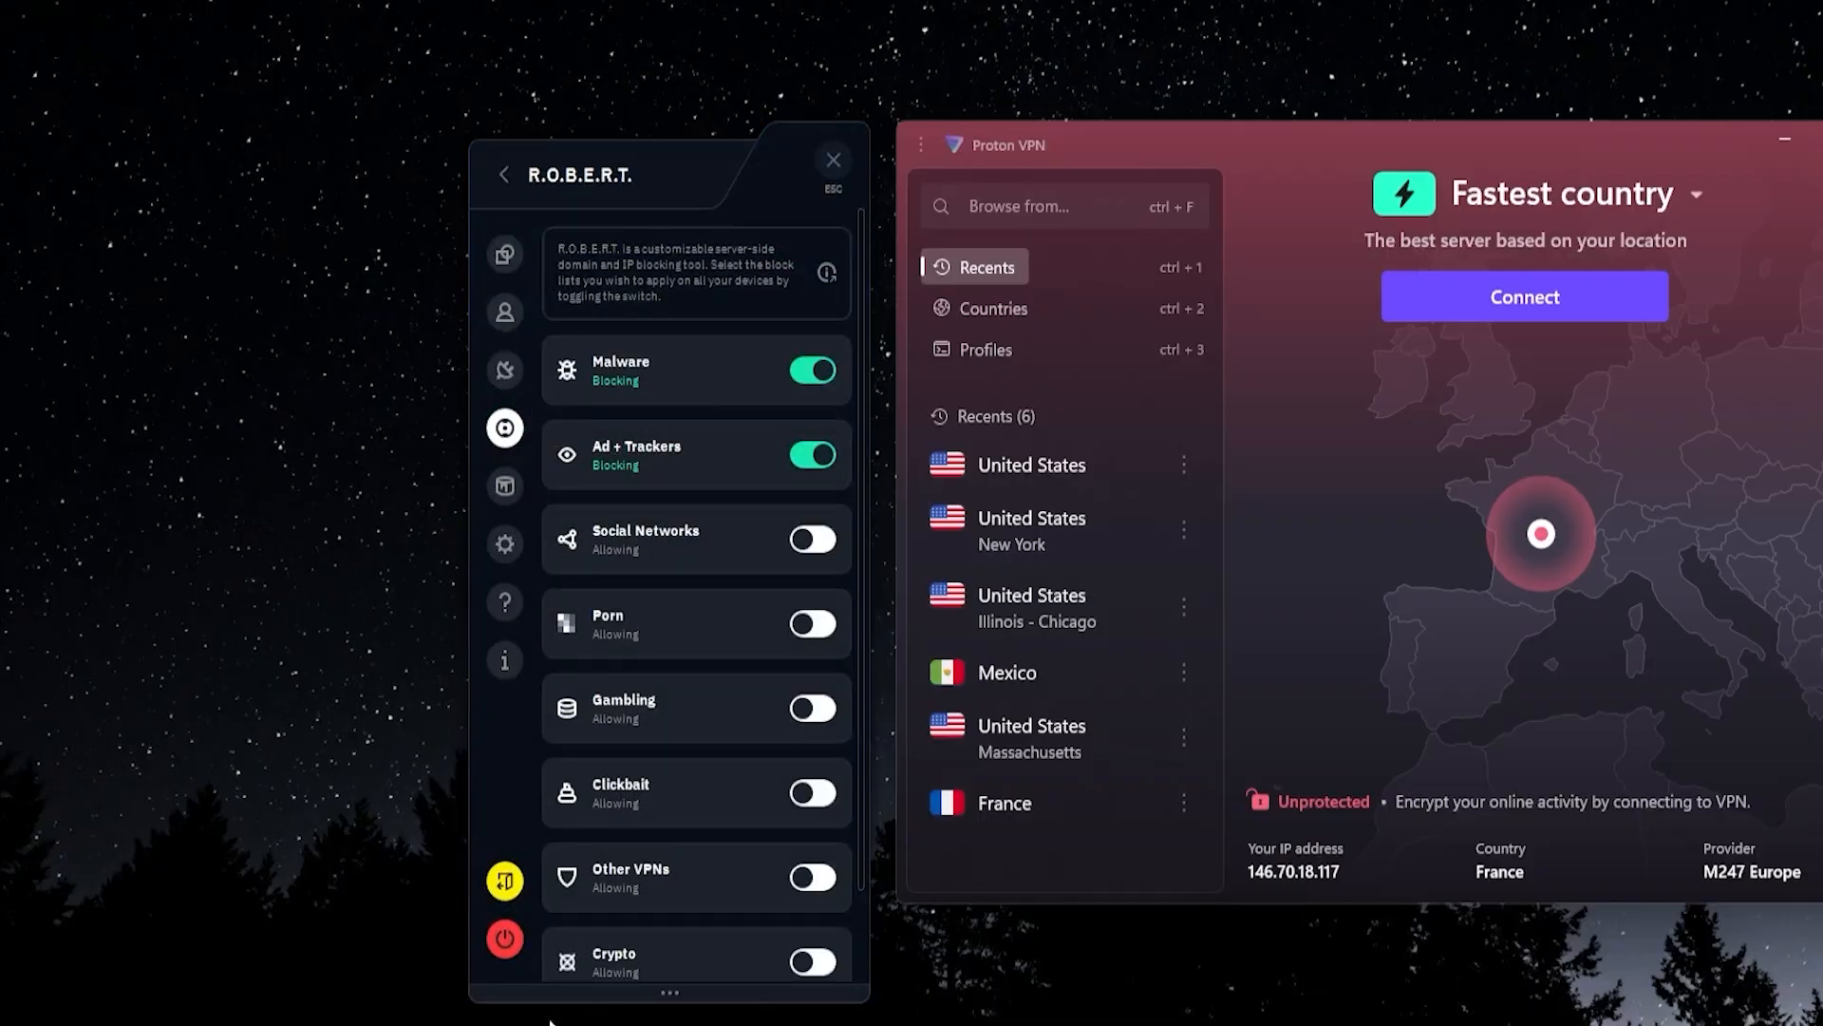
mouse_move(321, 449)
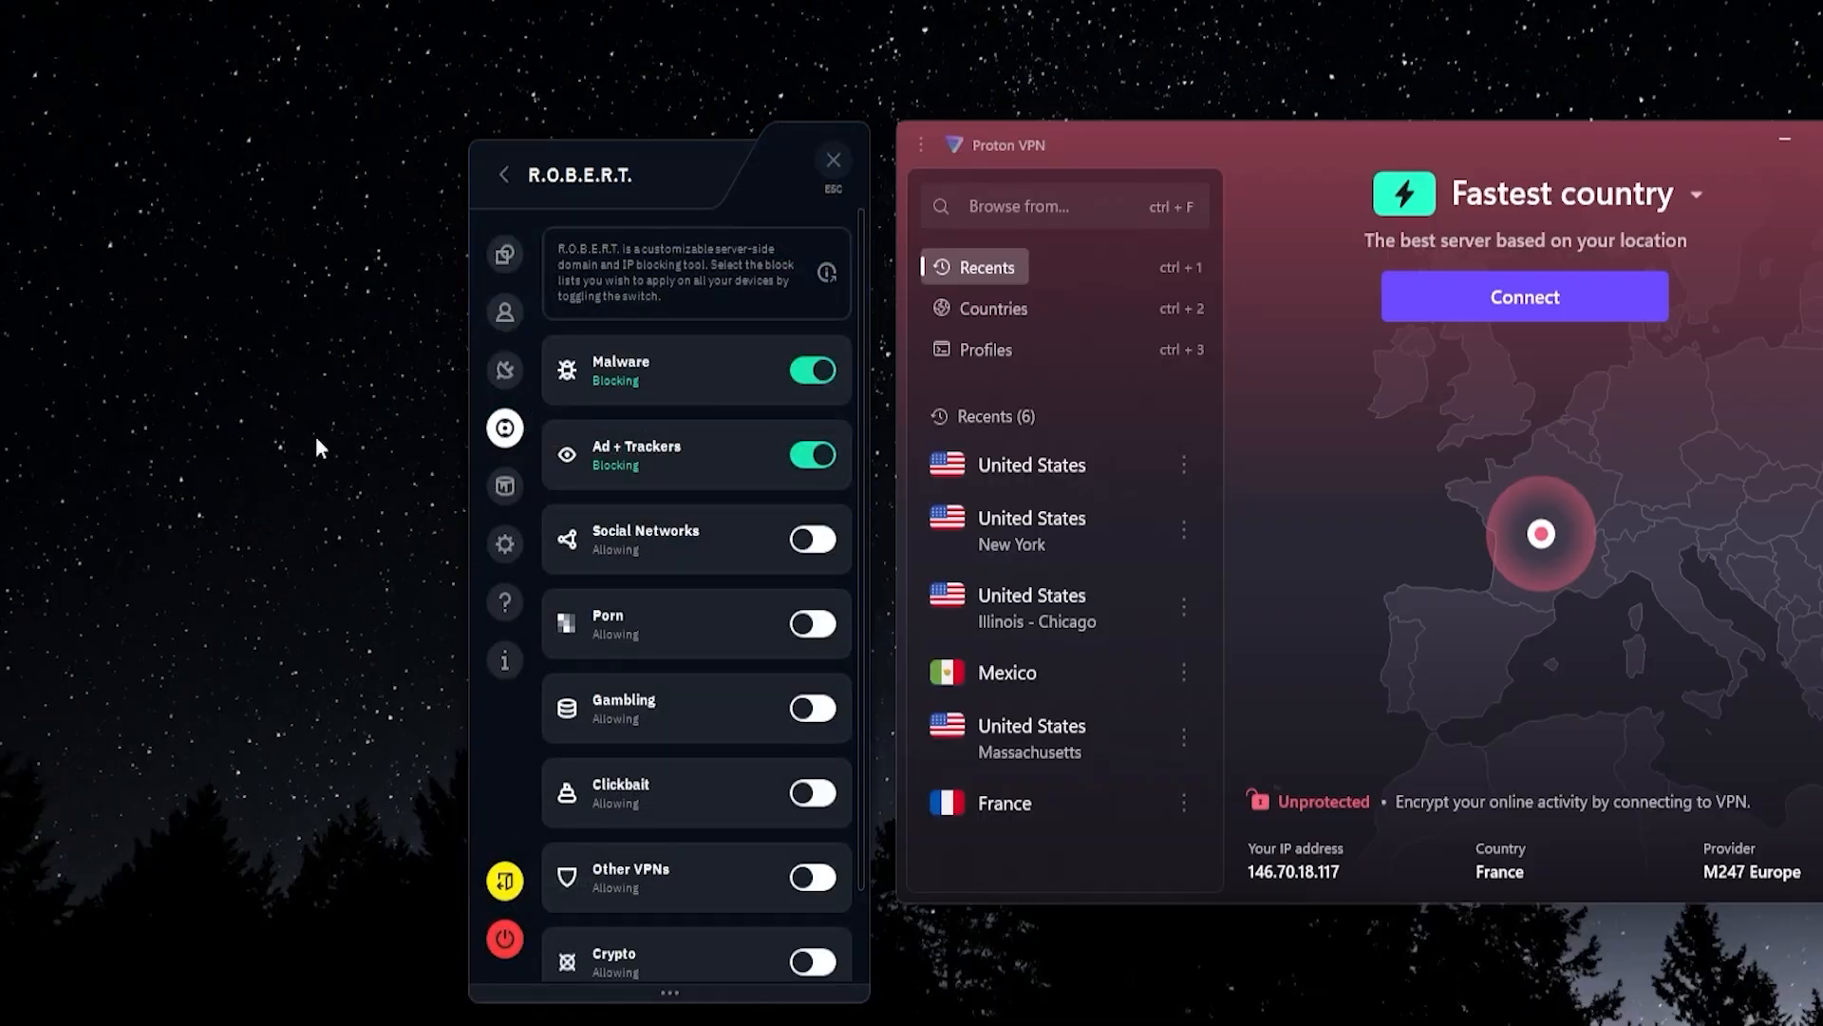
mouse_move(302, 485)
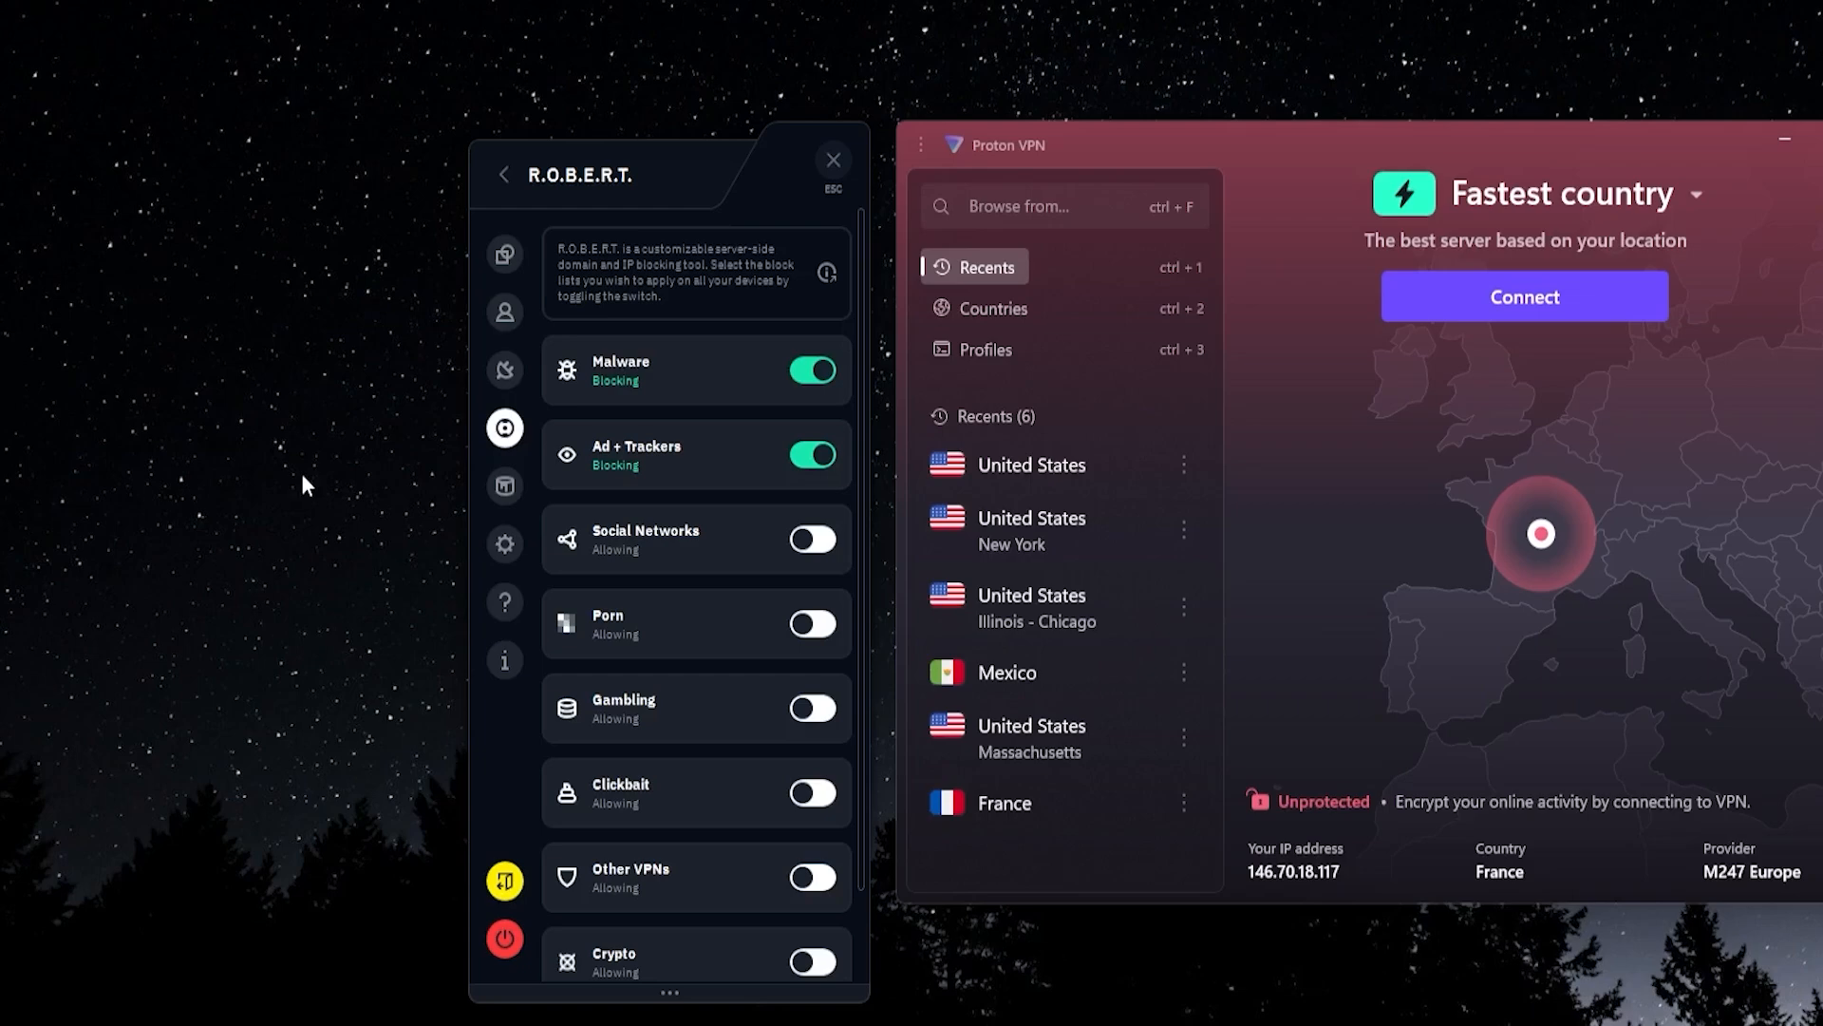
mouse_move(287, 332)
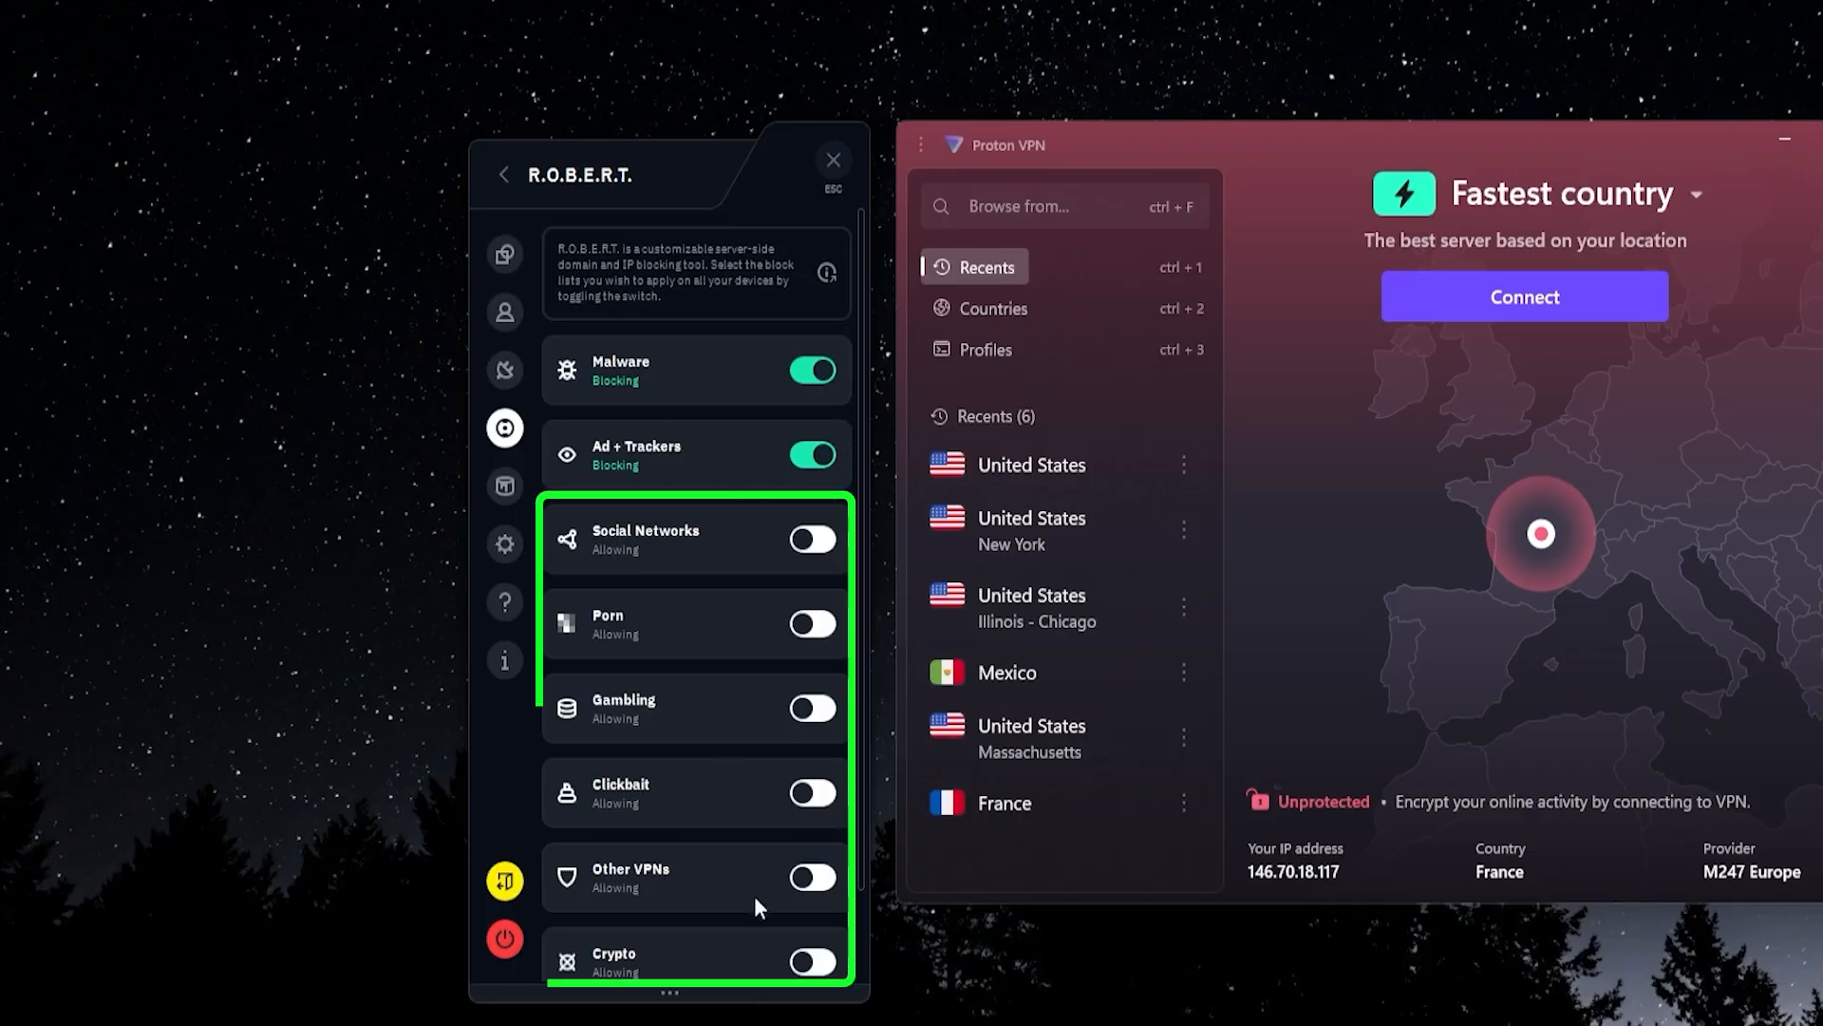
mouse_move(503, 486)
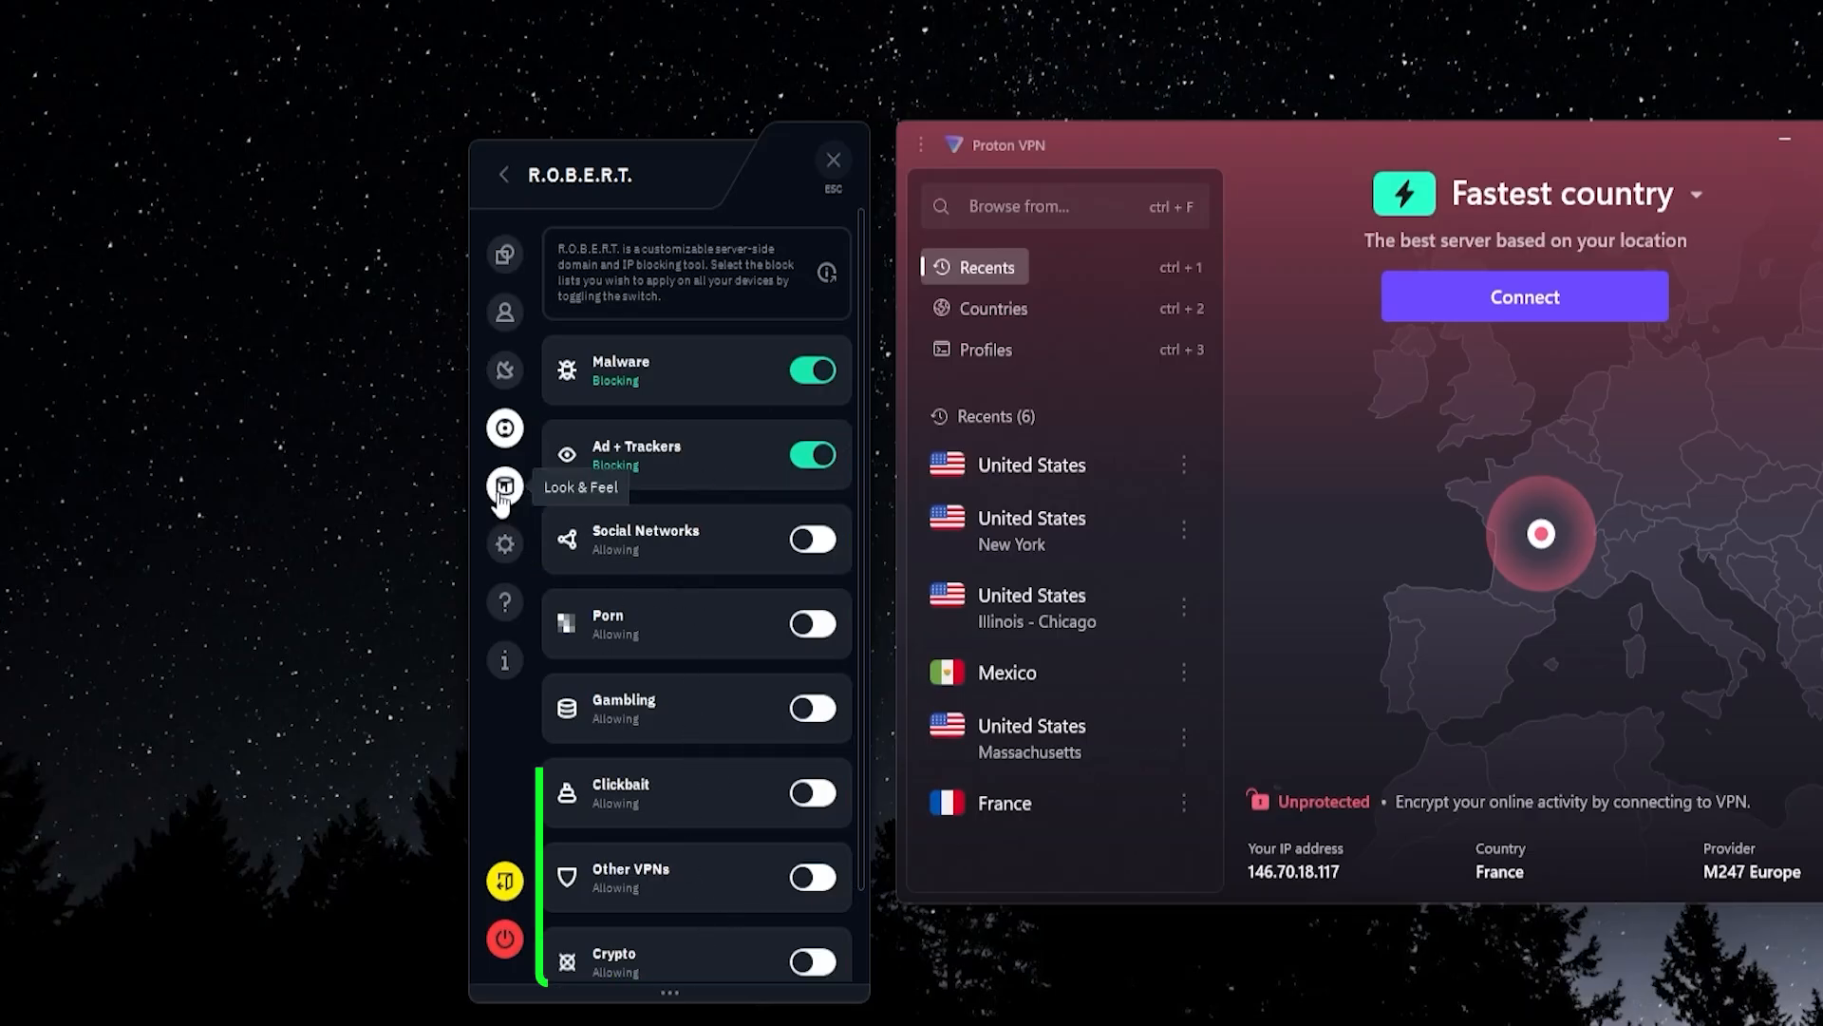
Step: Enable split tunneling in exclusive mode from Connection settings, then back out to the main menu
left_click(504, 369)
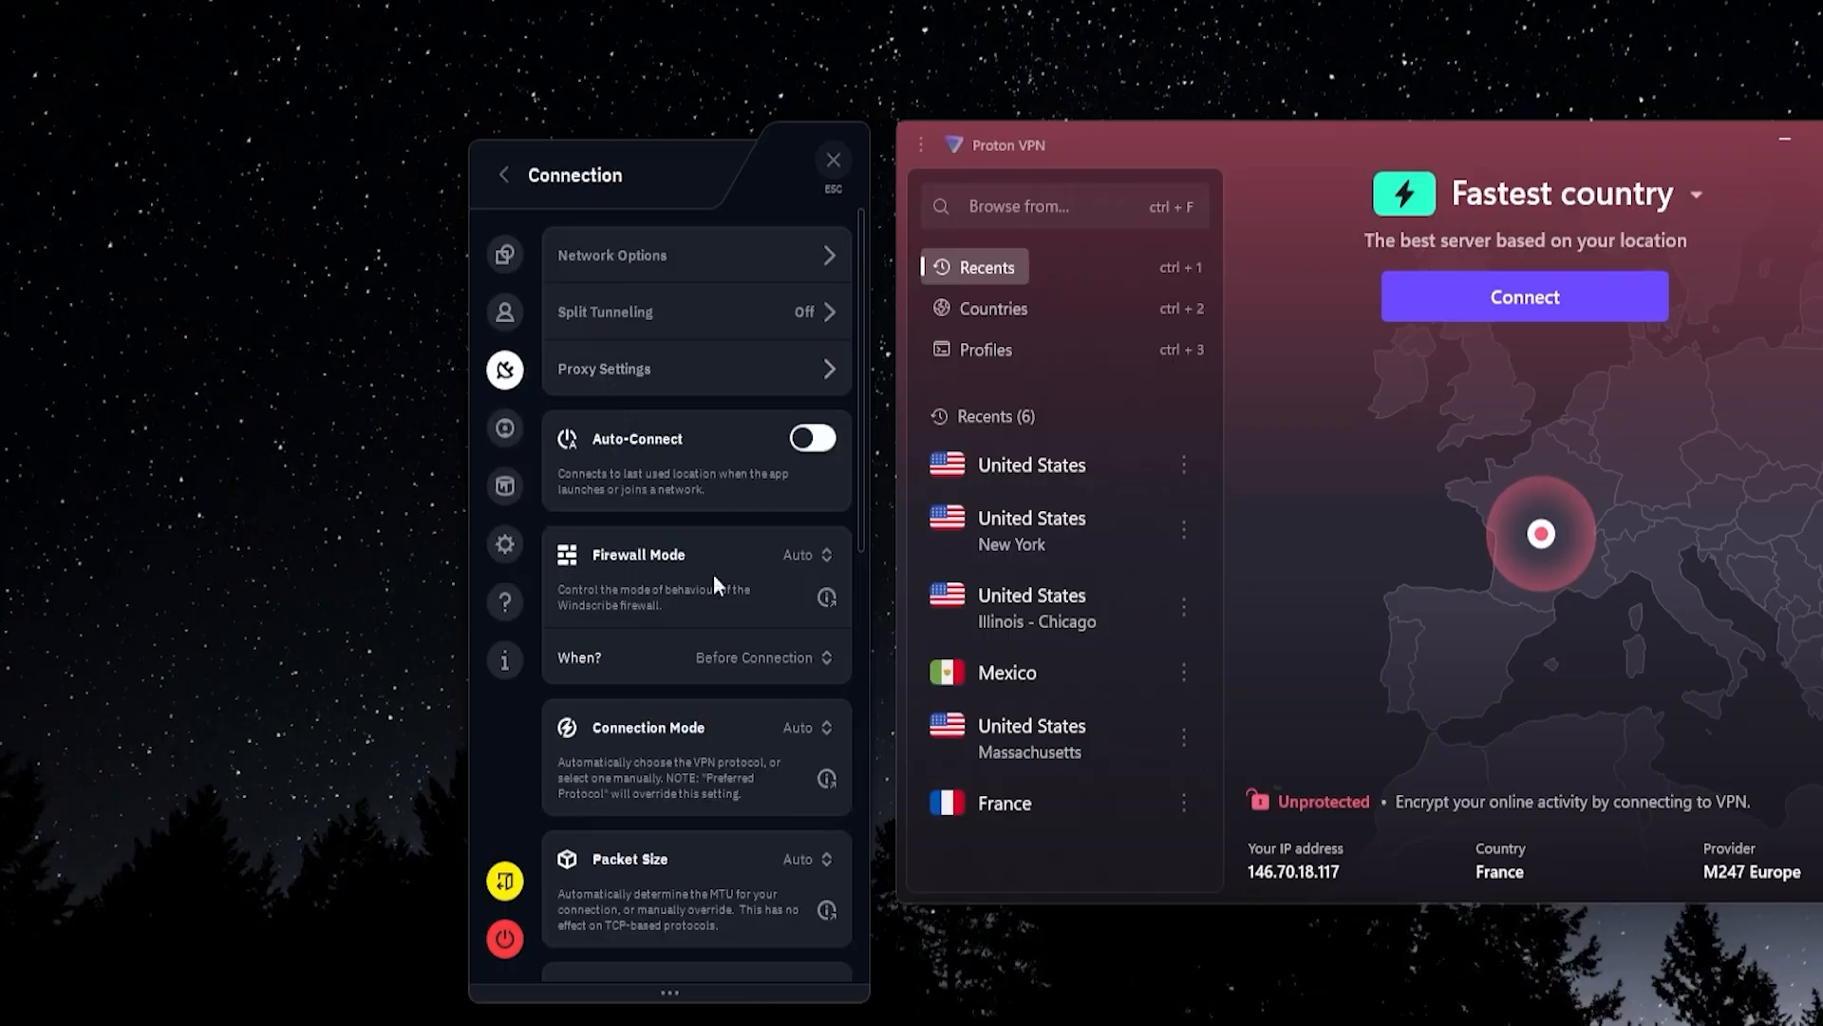
left_click(604, 312)
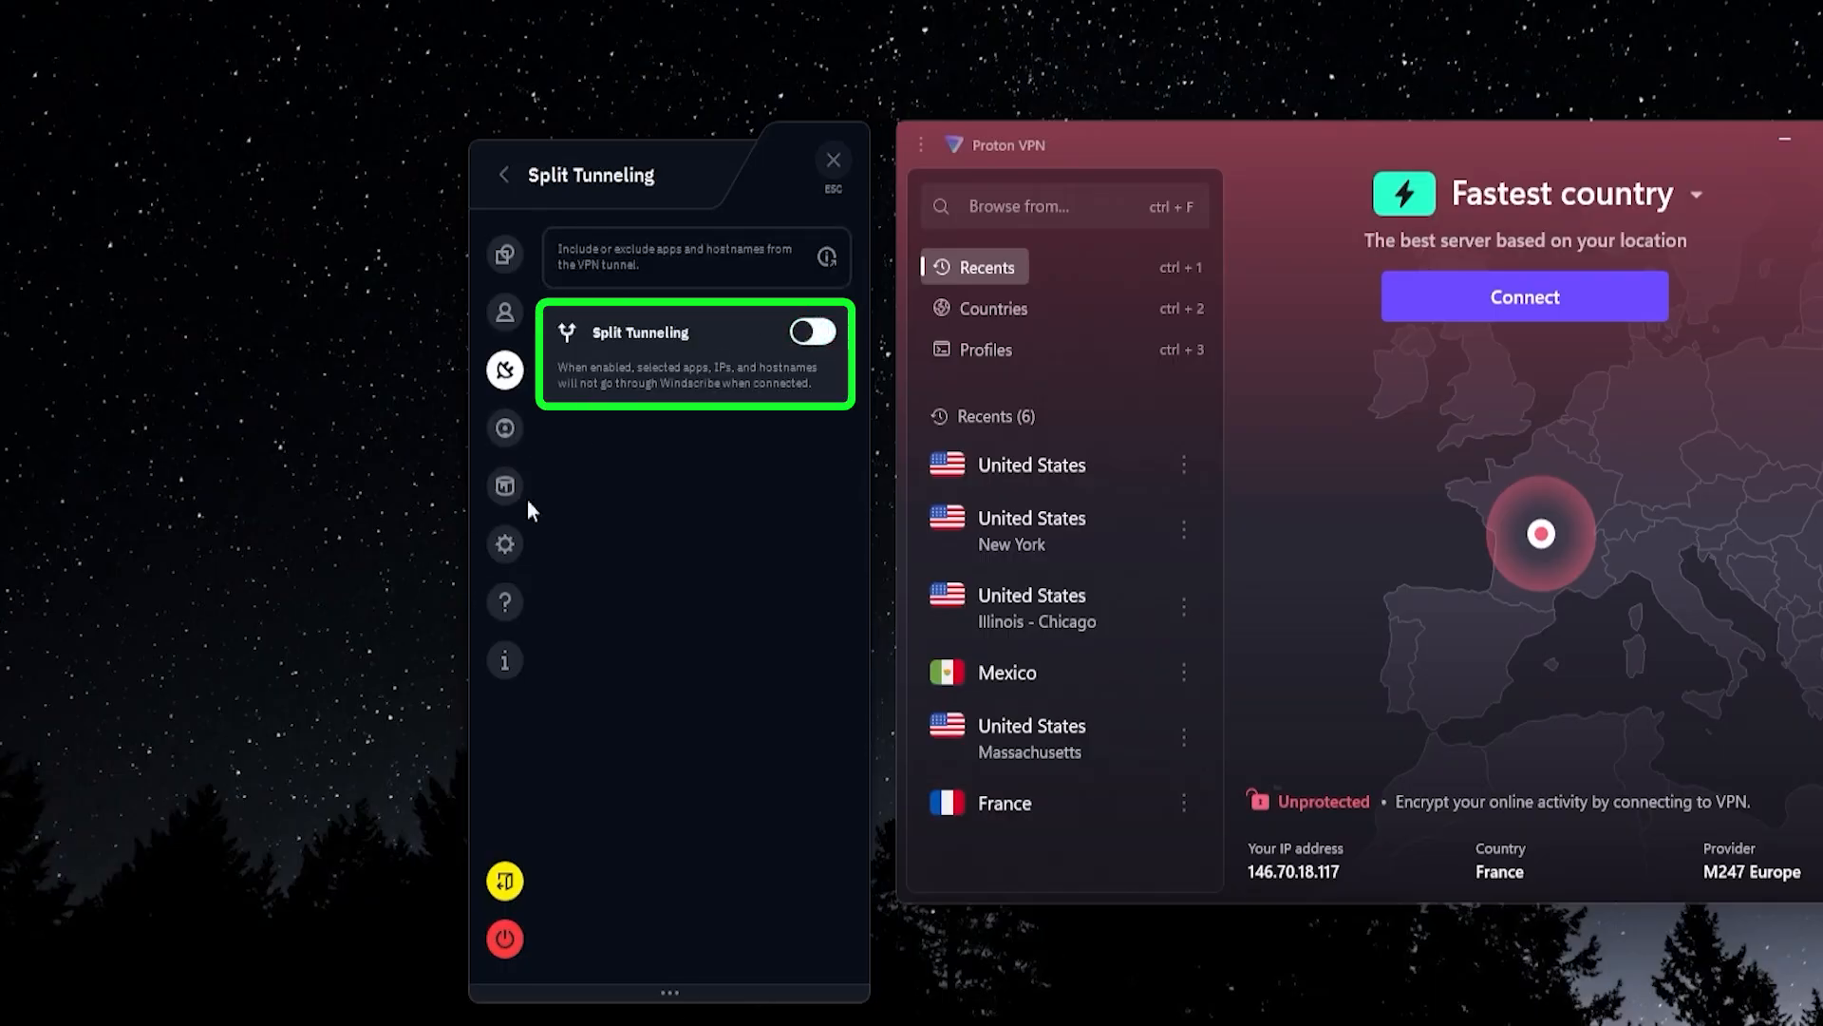
left_click(813, 332)
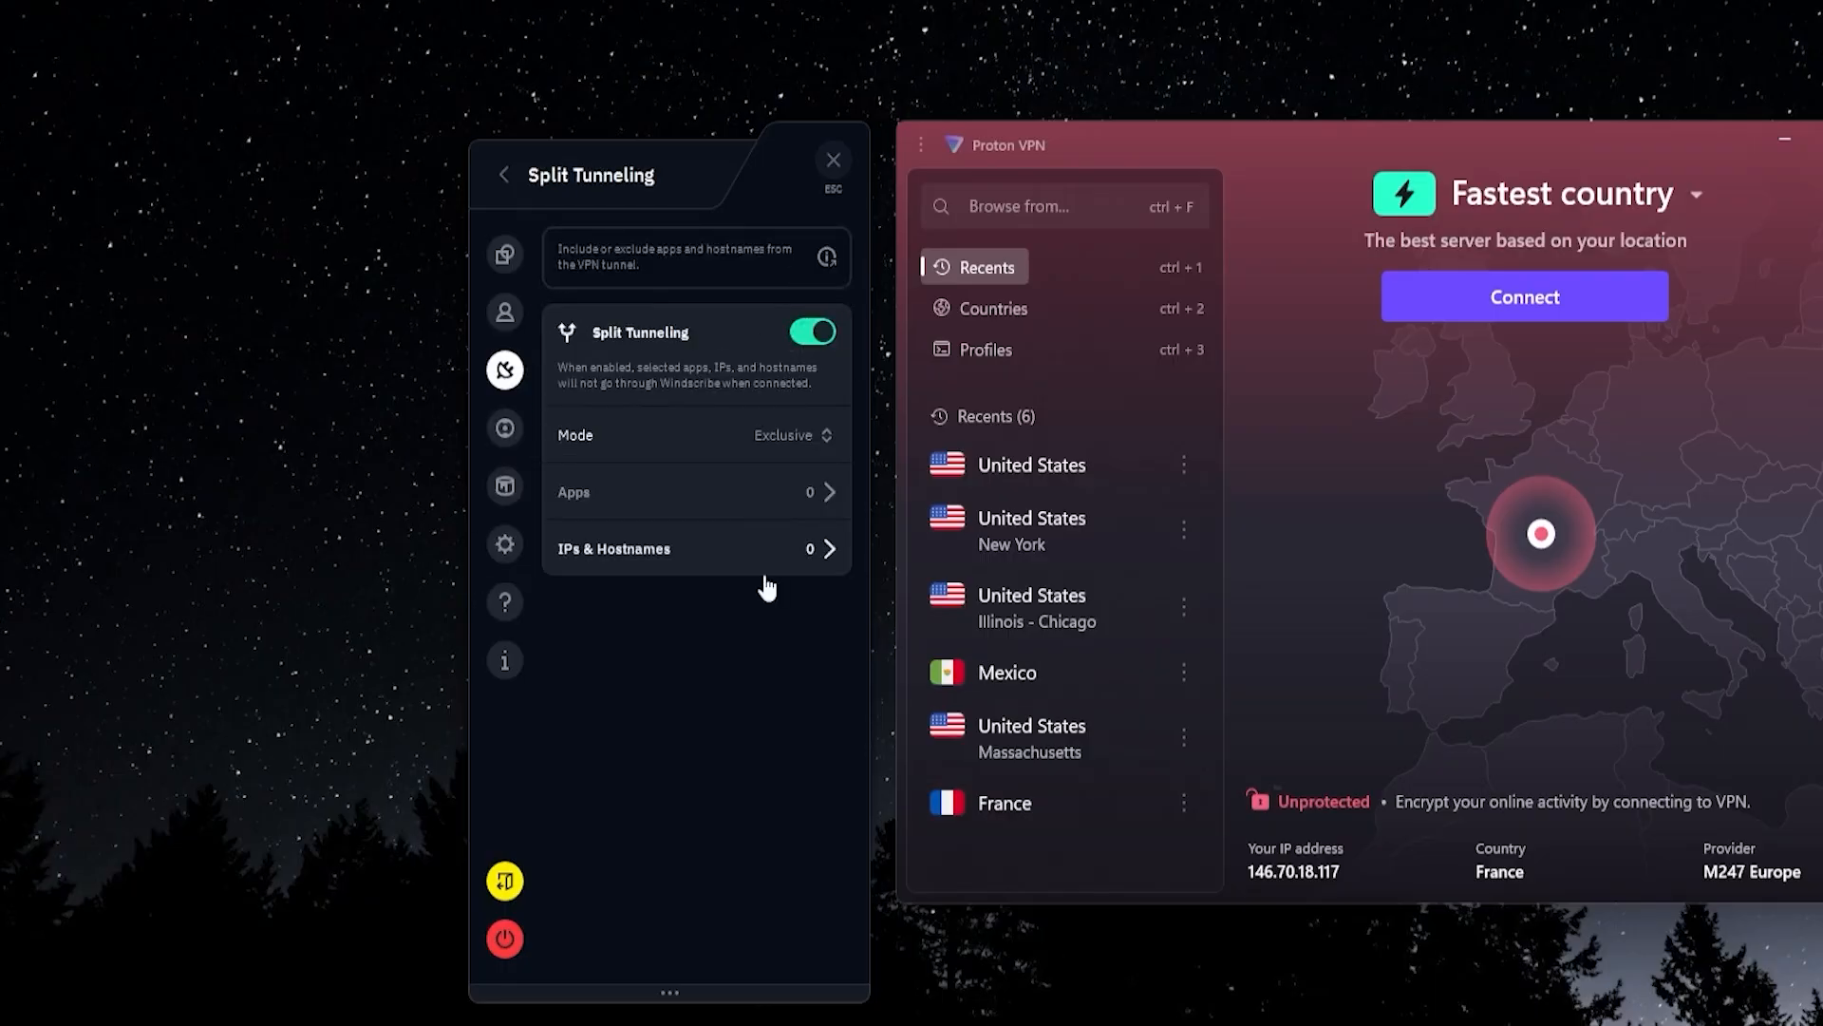
left_click(503, 175)
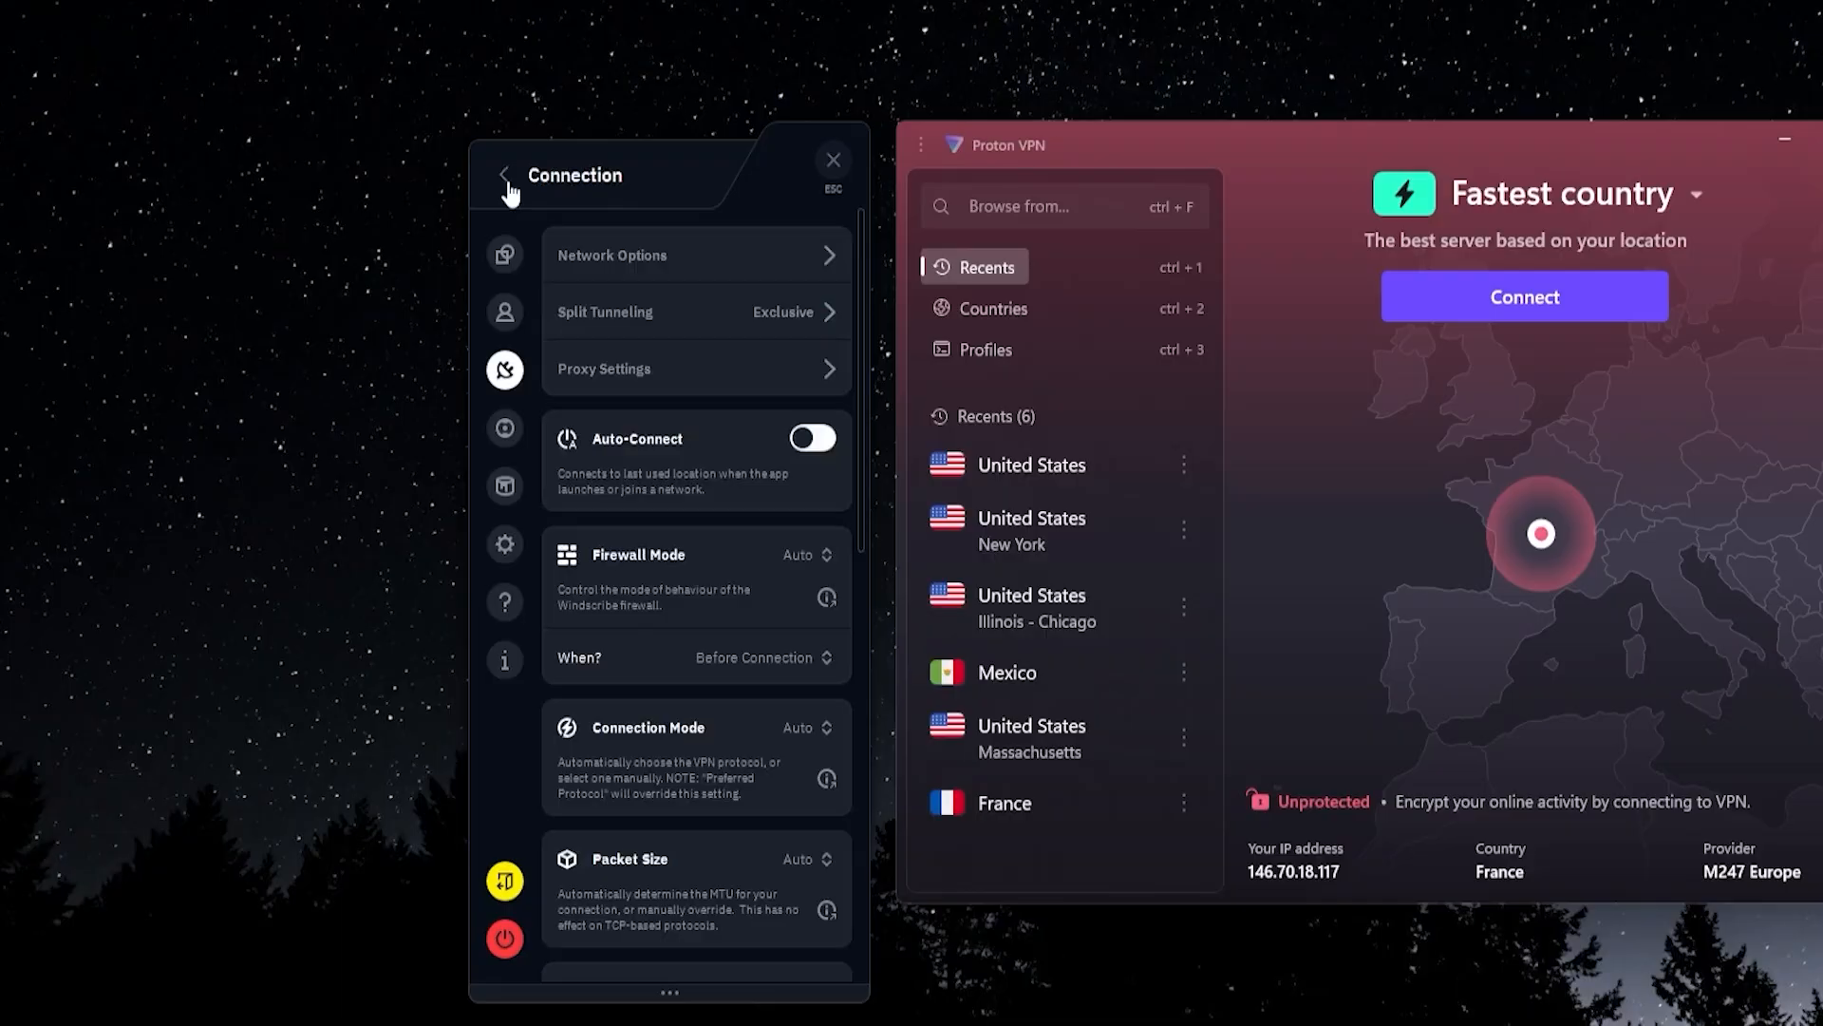
left_click(508, 175)
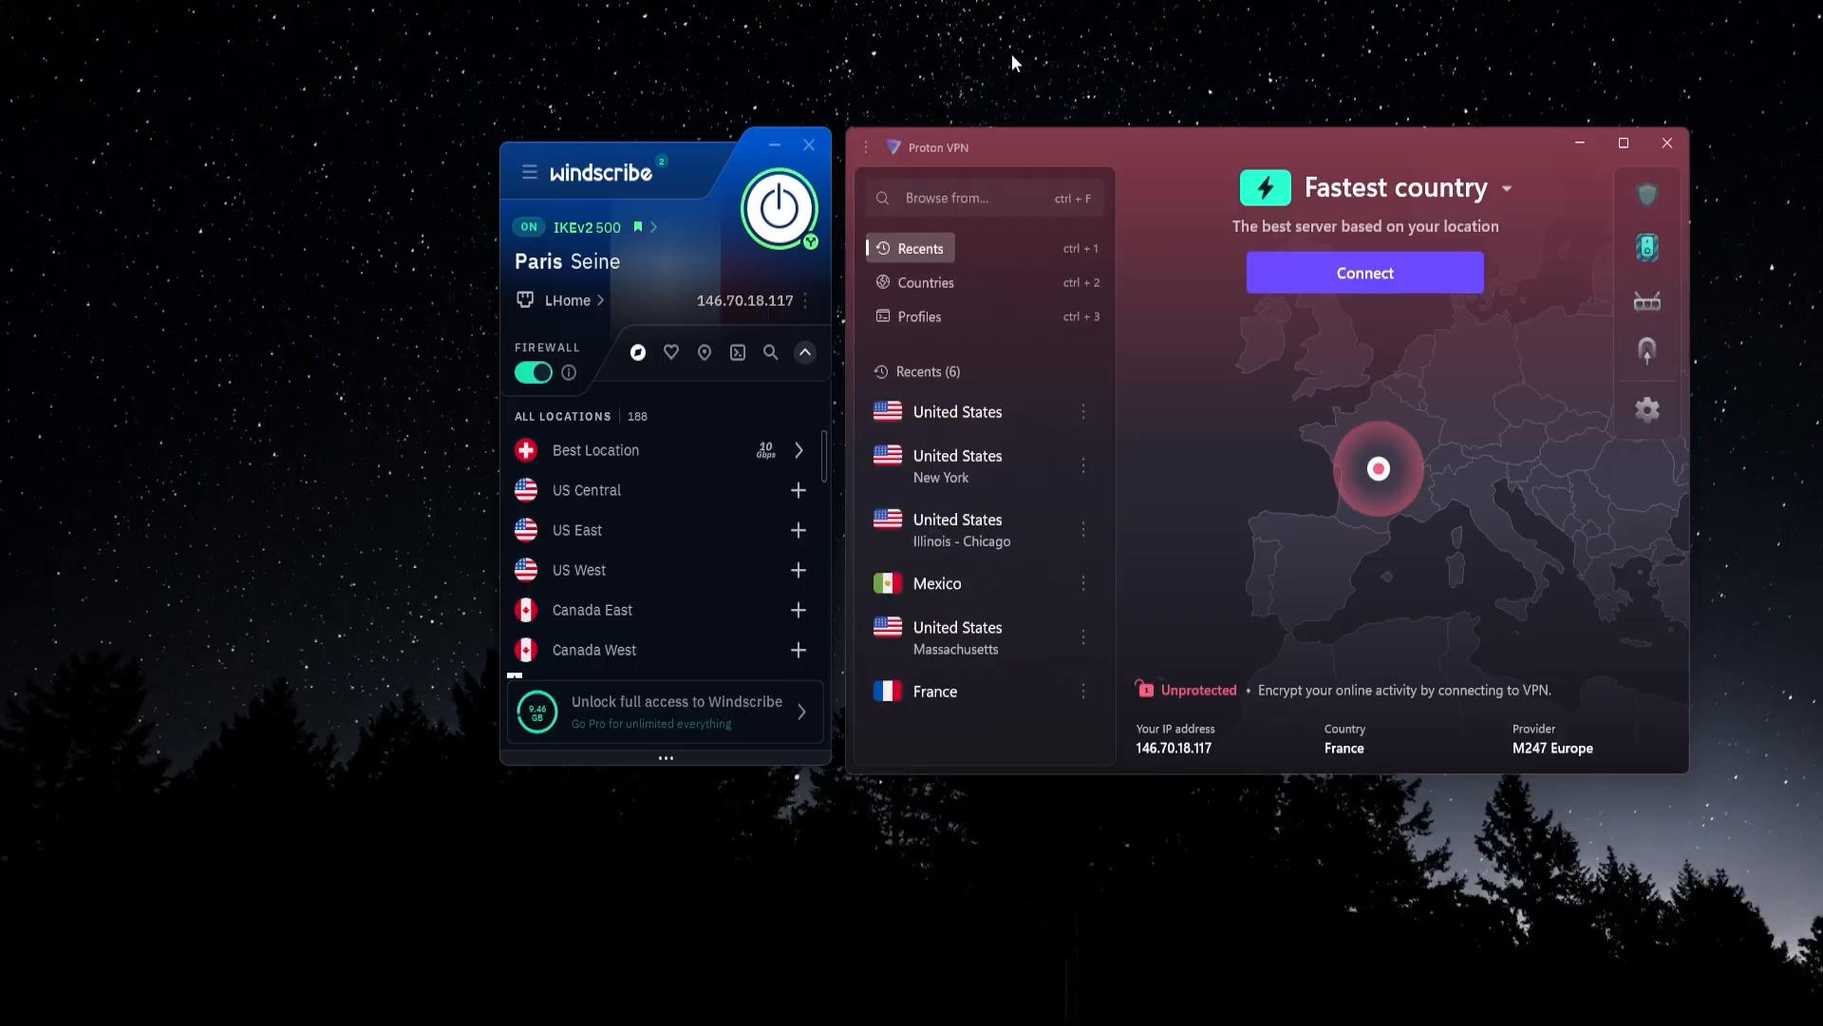
mouse_move(459, 119)
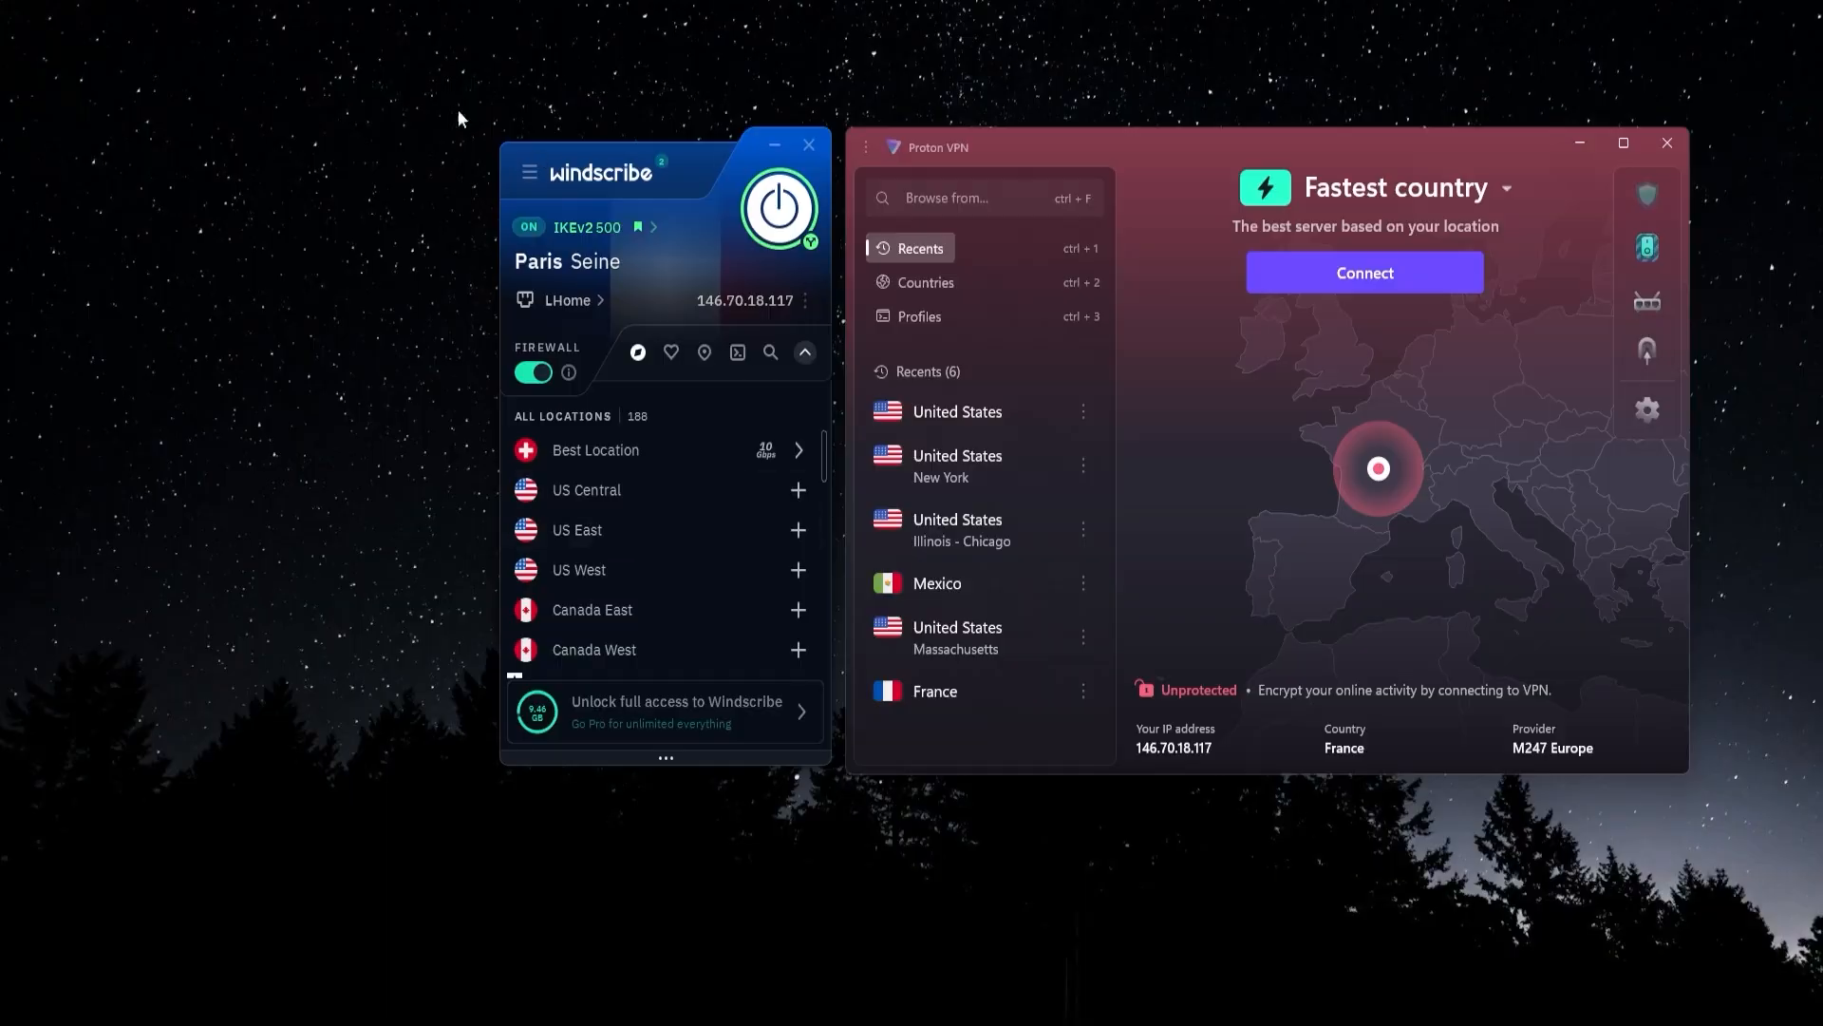
mouse_move(383, 533)
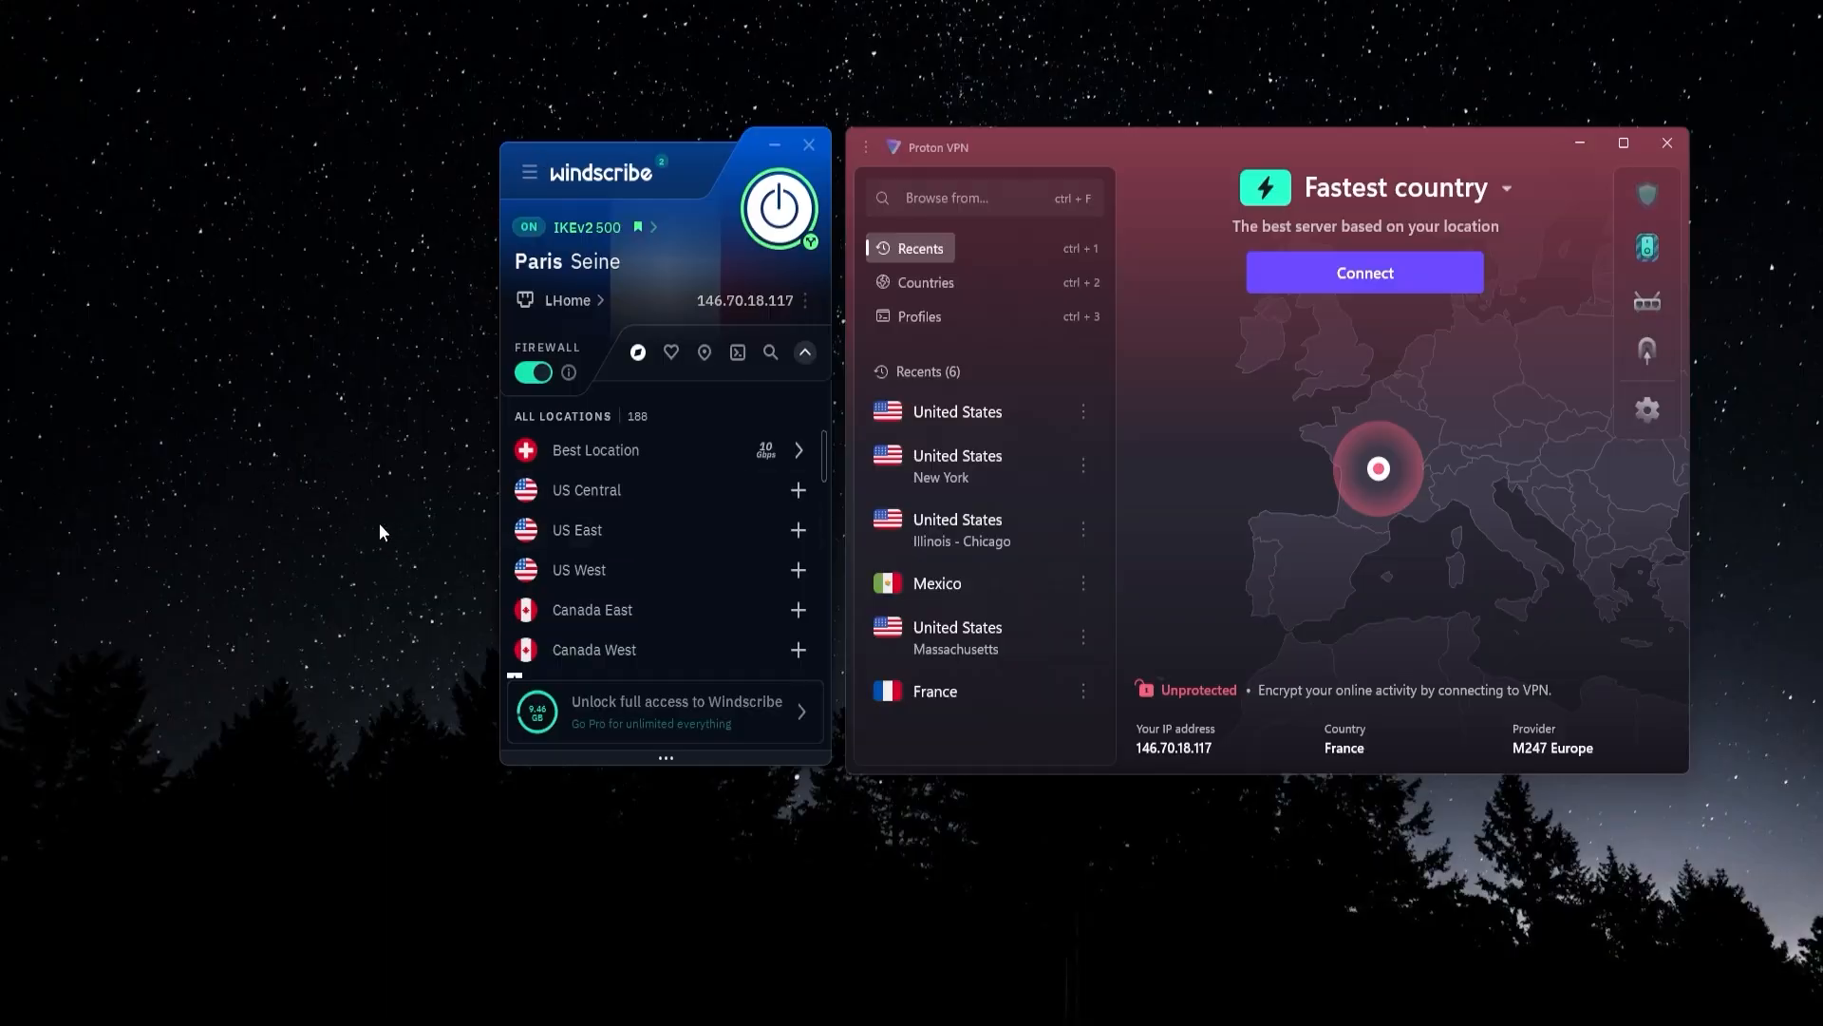